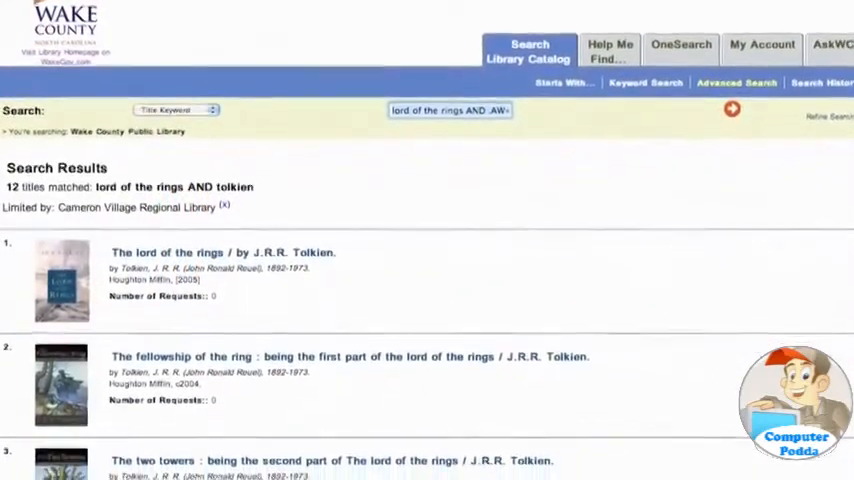
scroll(down, 3)
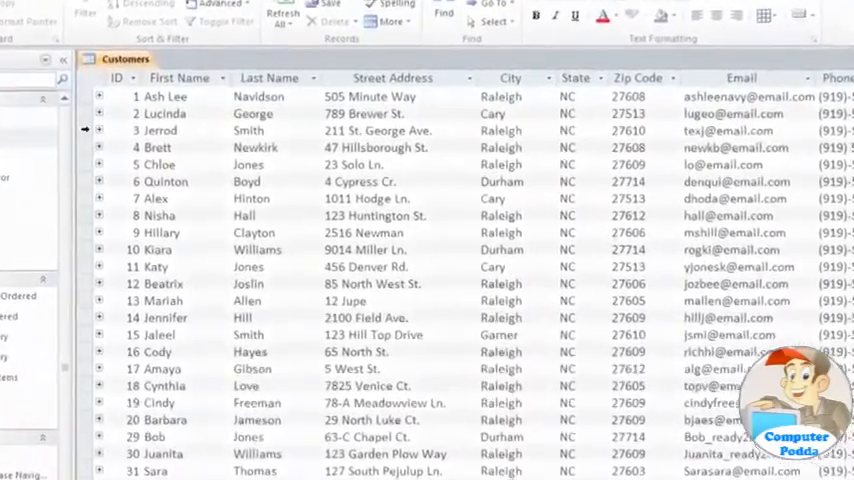
click(178, 76)
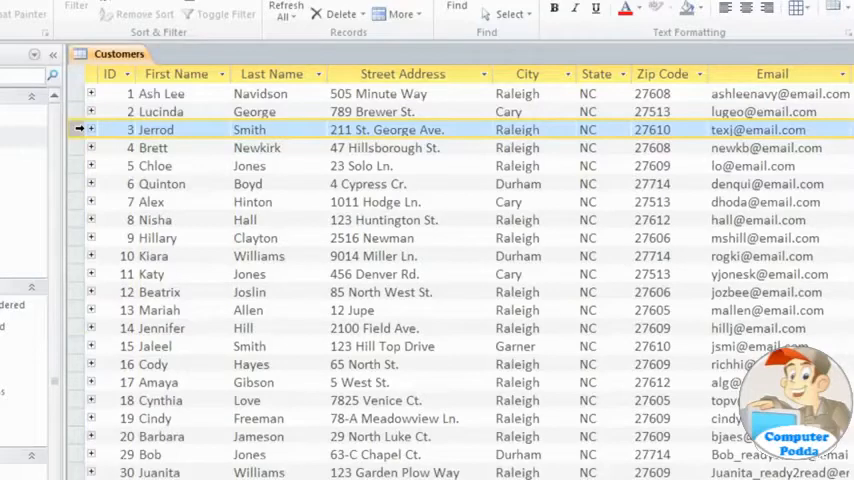
click(128, 128)
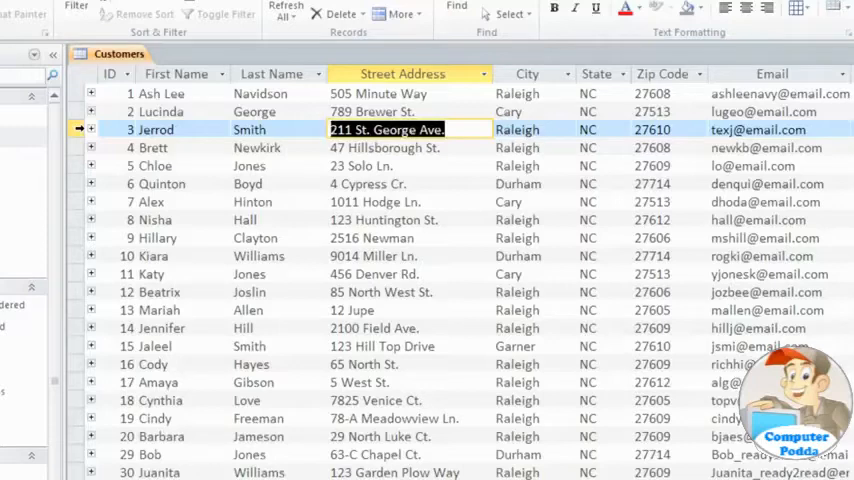
click(176, 72)
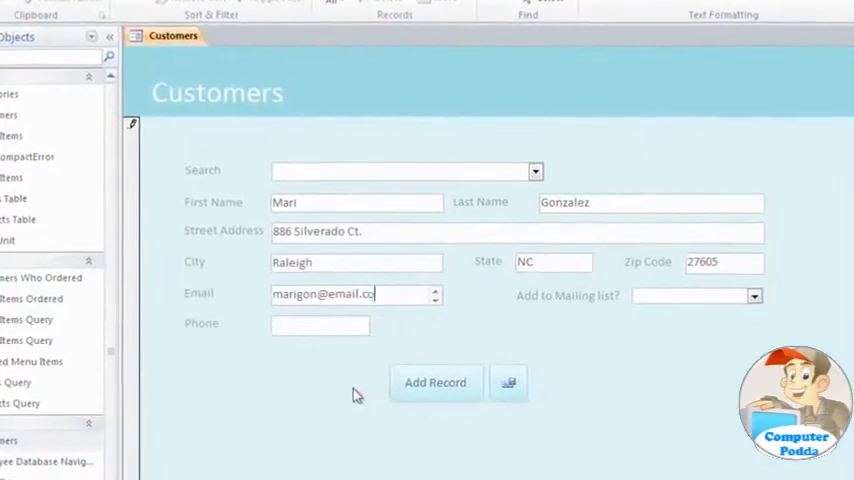
text(919-555-6700)
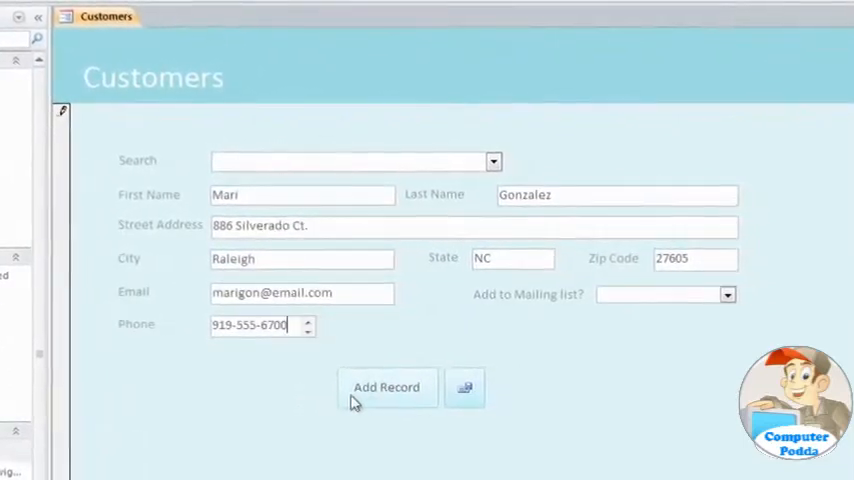
click(386, 388)
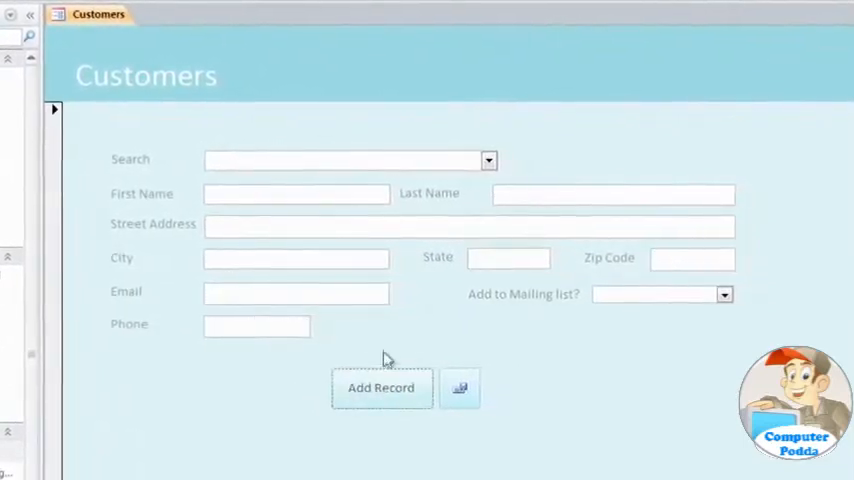
click(488, 160)
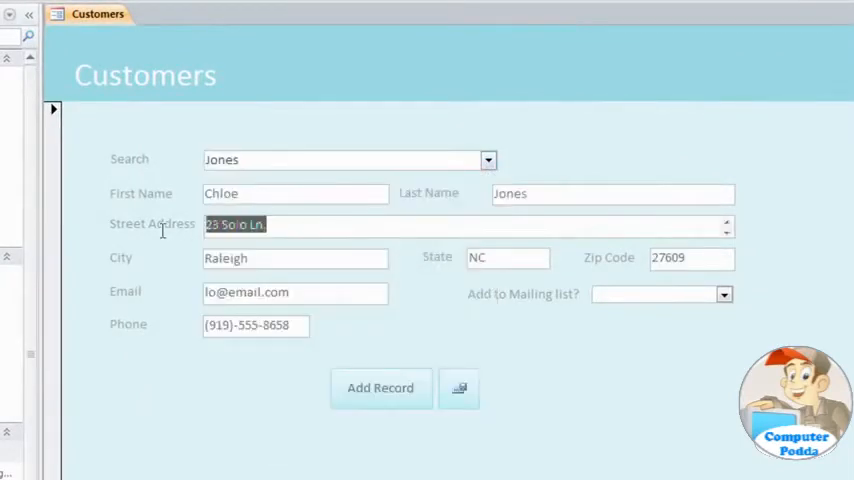
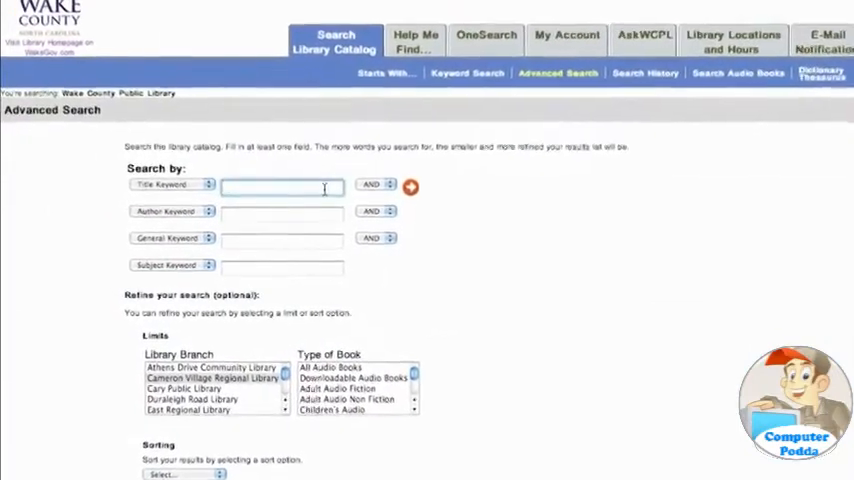
Step: Search the catalog for title 'lord of the rings' by author tolkien and review the 12 matching titles
text(lord of the rings)
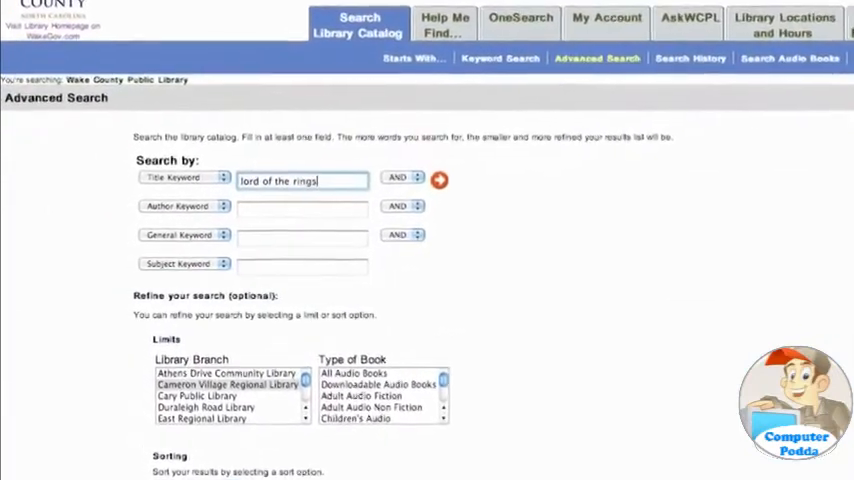
text(tolkien)
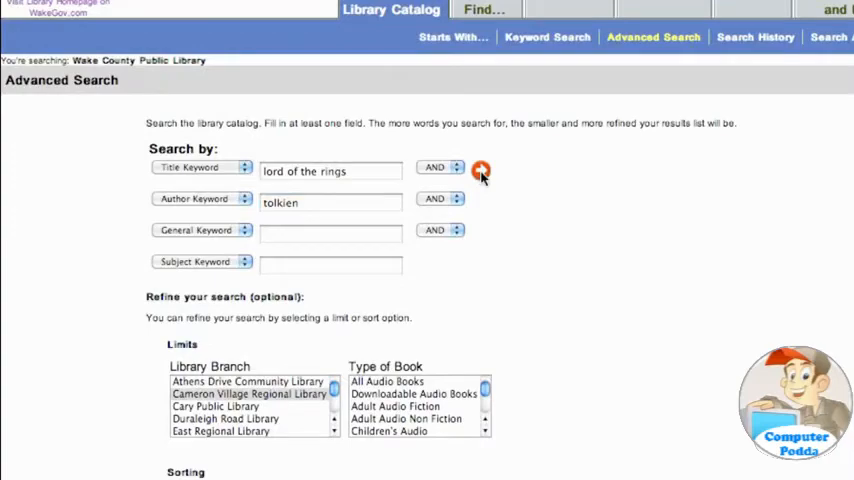
click(480, 168)
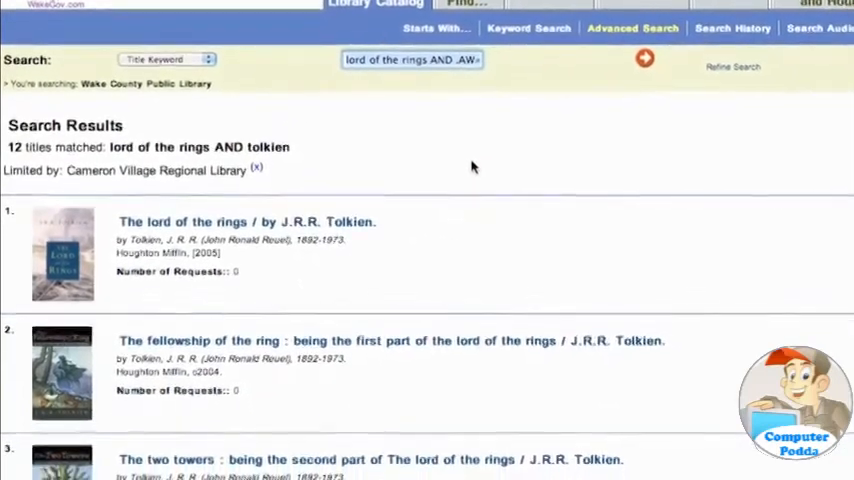
scroll(down, 3)
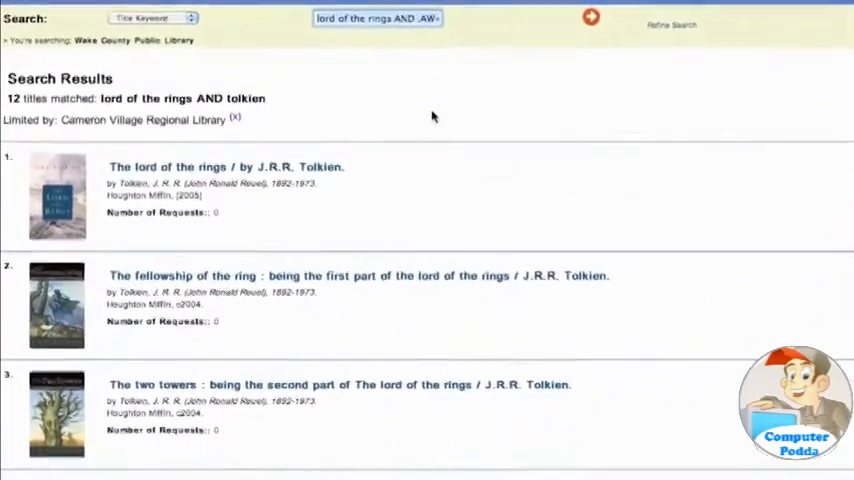
scroll(down, 3)
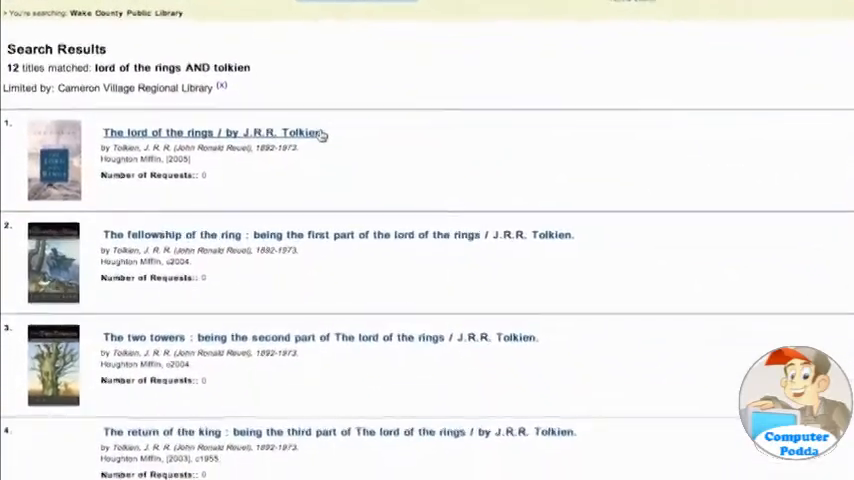